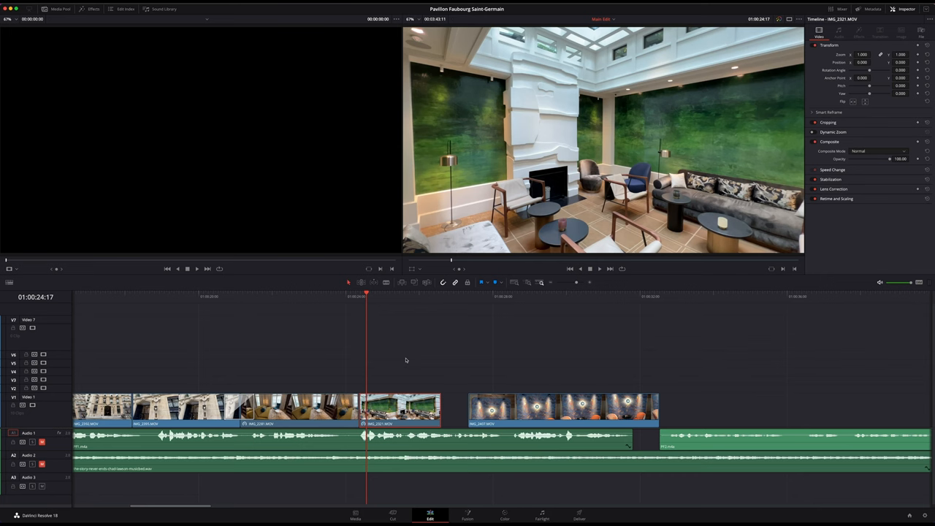
pyautogui.moveTo(412, 364)
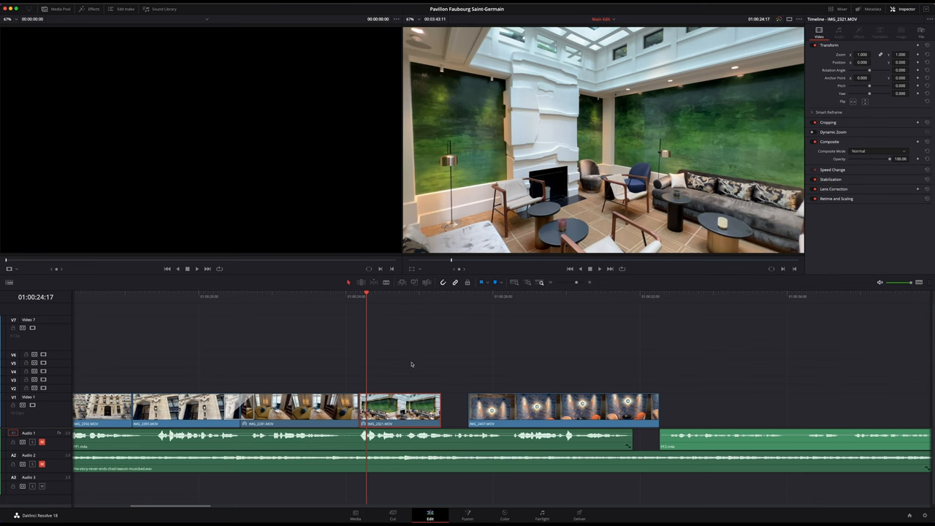
pyautogui.moveTo(447, 401)
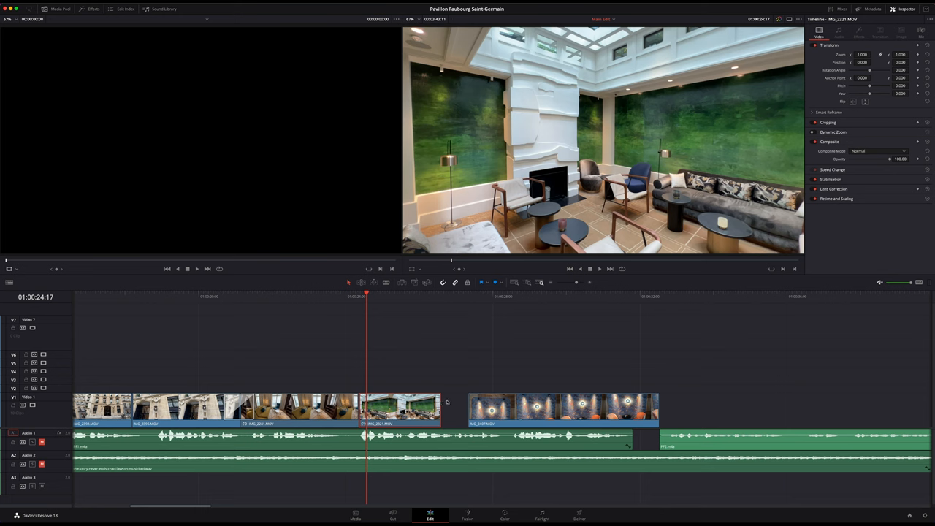
pyautogui.moveTo(467, 403)
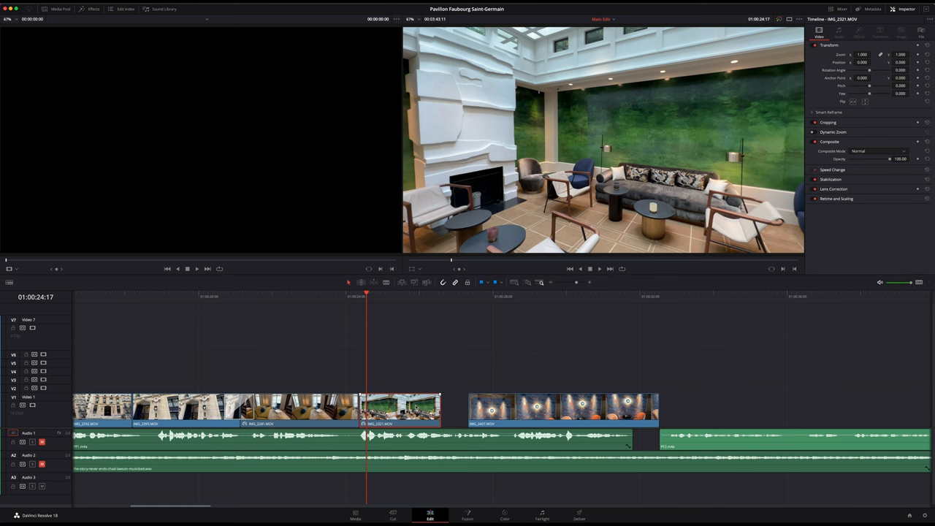
# Show Retime Controls (Ctrl+R) on the short clip sitting before the empty gap
pyautogui.press('cmd+r')
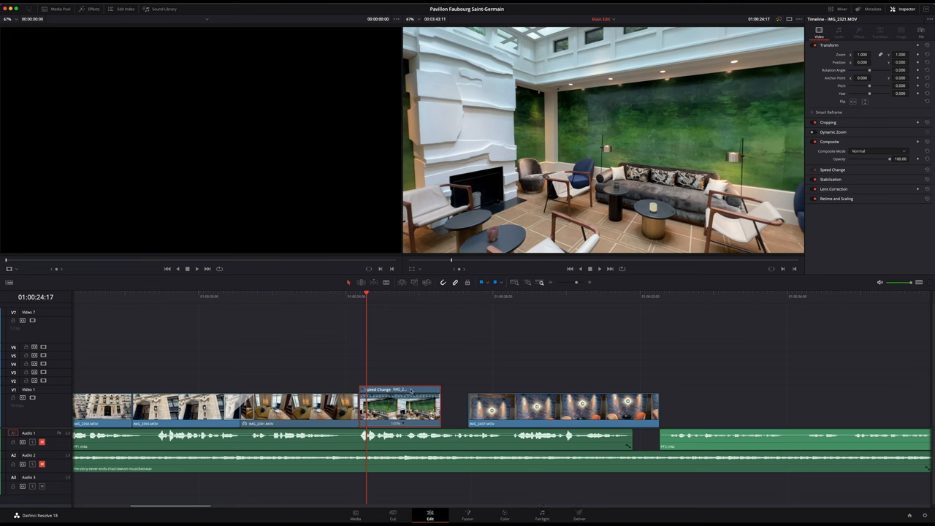
pyautogui.moveTo(441, 398)
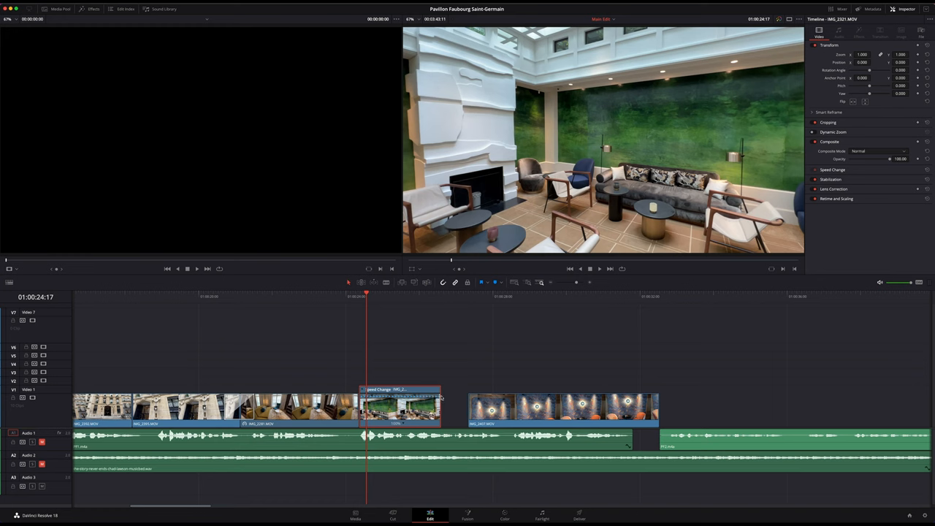